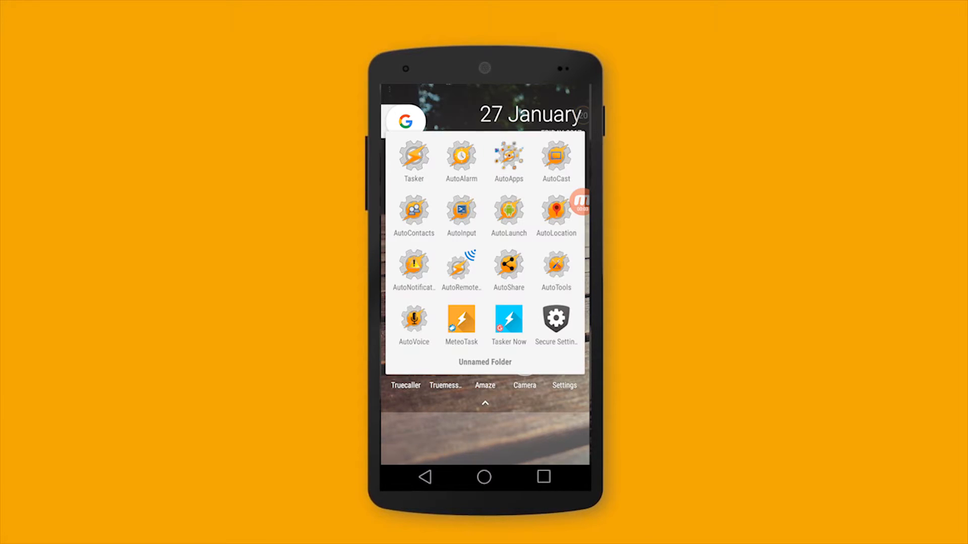
Launch Tasker and show the UI preferences, where Beginner Mode is unchecked
left_click(414, 157)
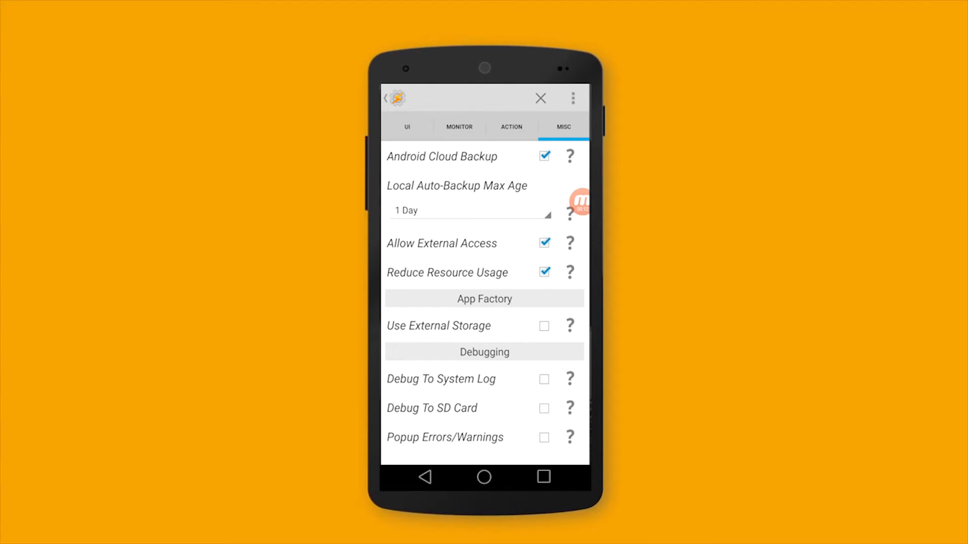
left_click(406, 126)
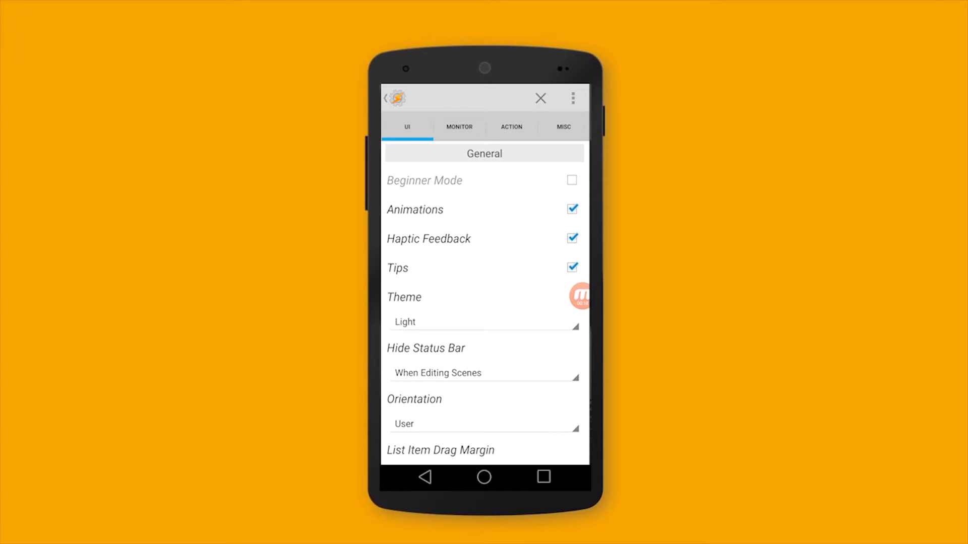
left_click(571, 181)
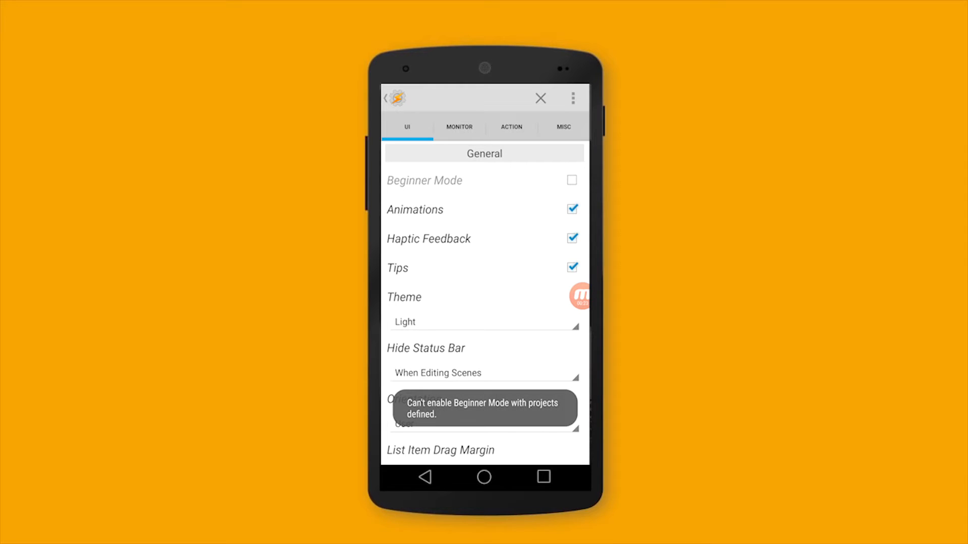
scroll("down", 3)
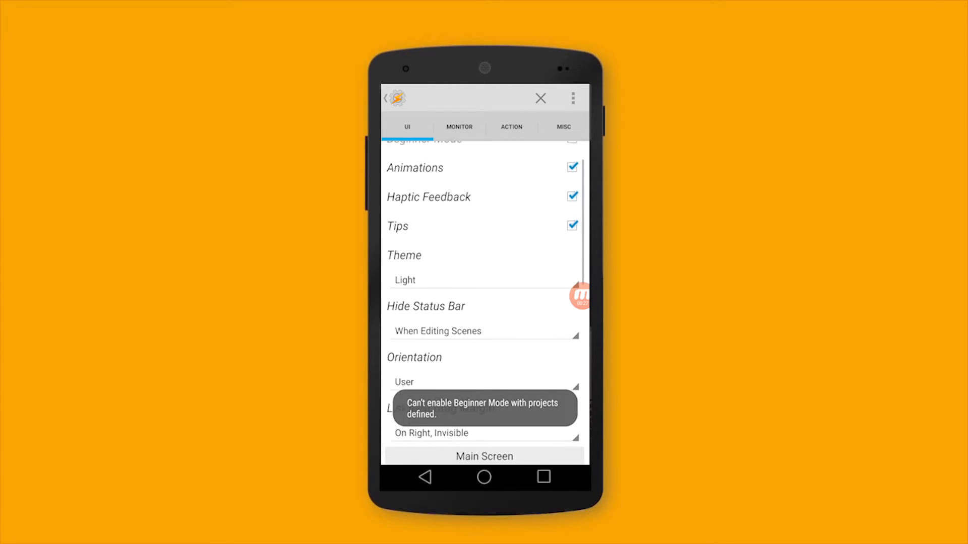
scroll("down", 3)
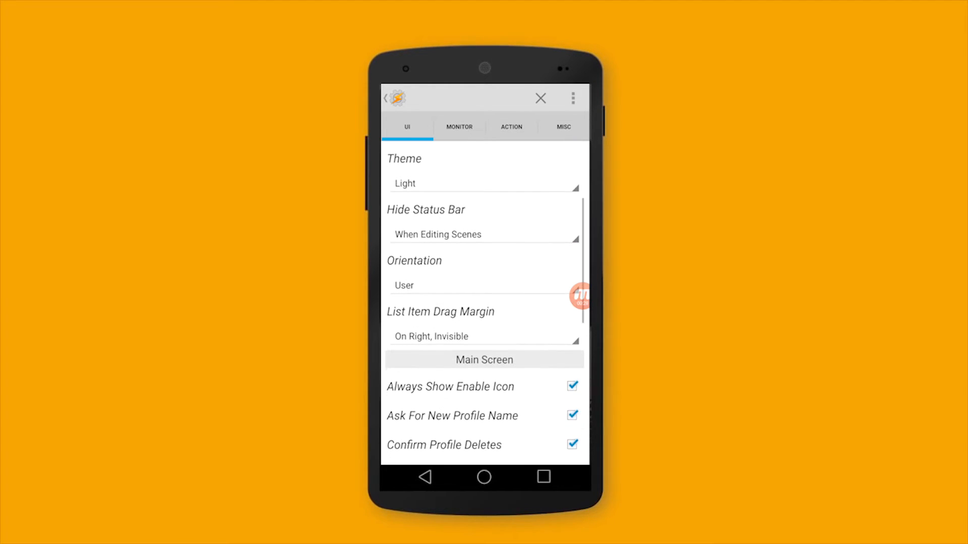
scroll("down", 3)
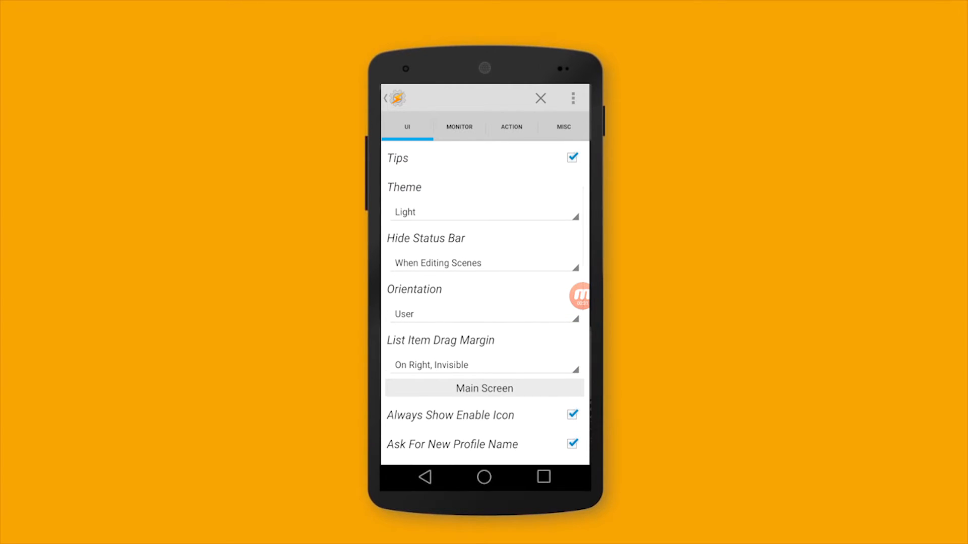
left_click(483, 212)
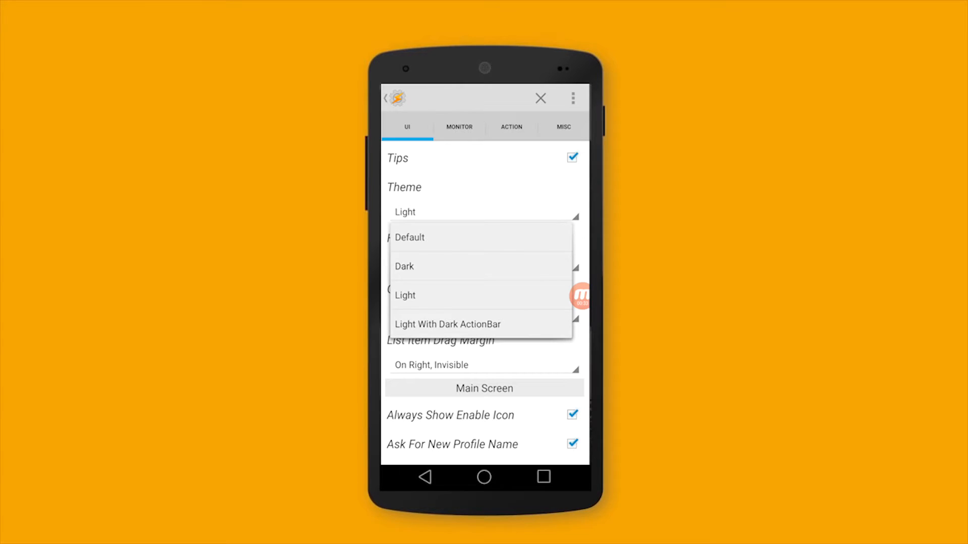
left_click(405, 295)
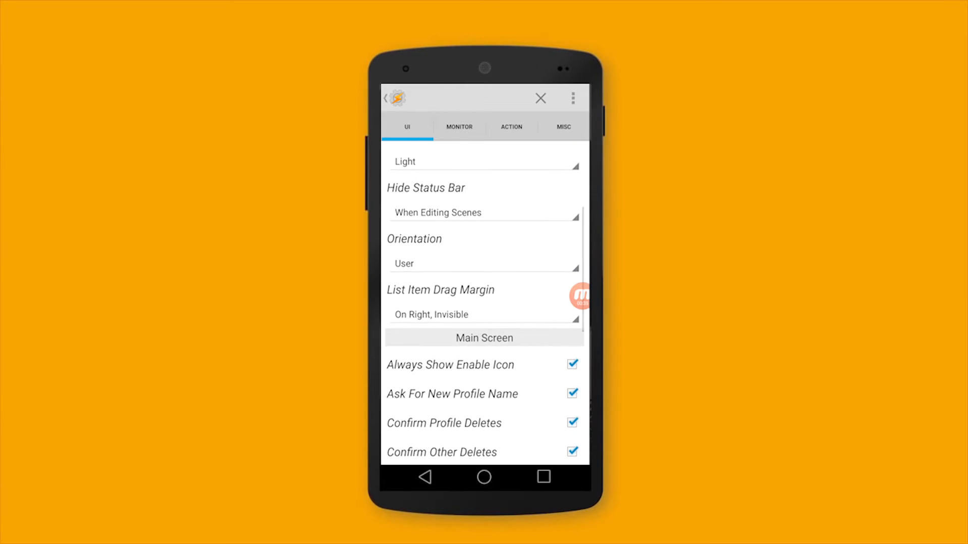
left_click(484, 212)
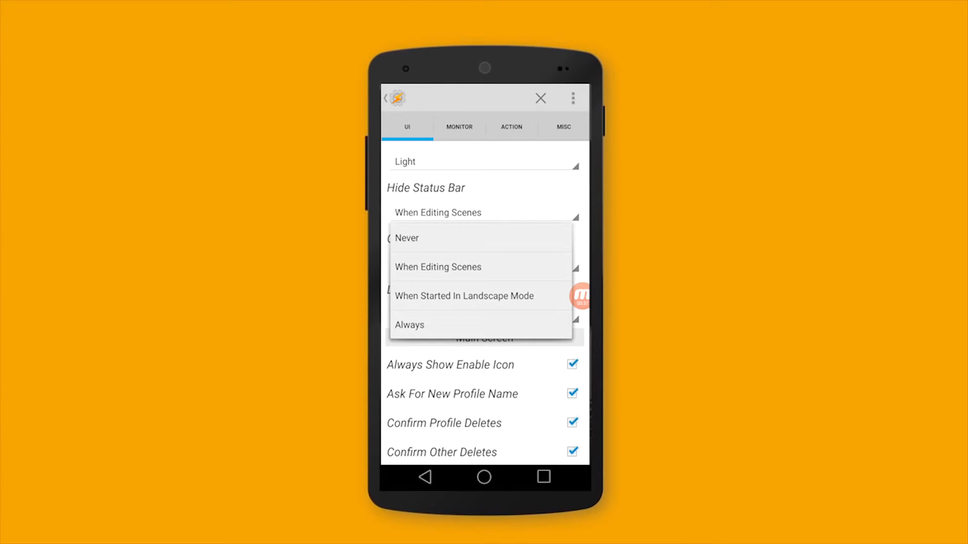
left_click(438, 266)
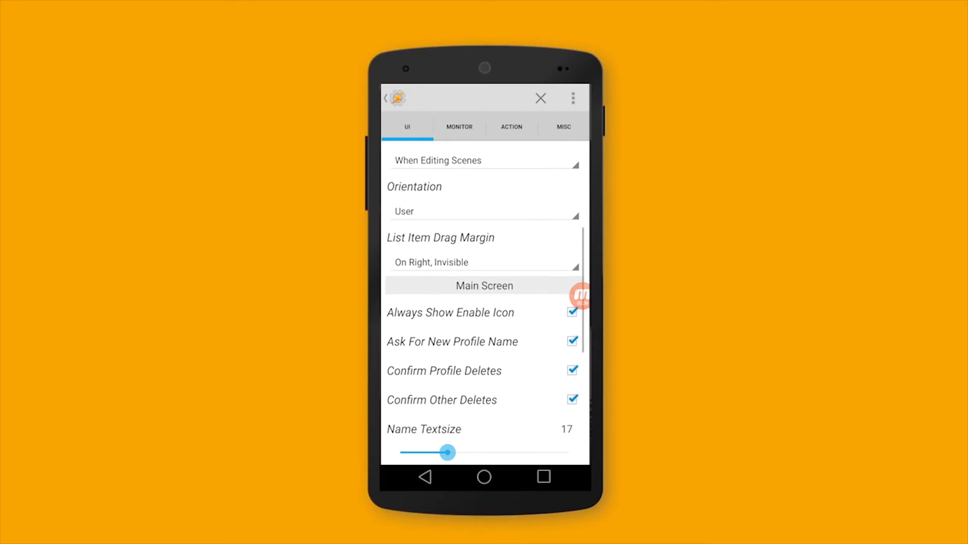
scroll("down", 3)
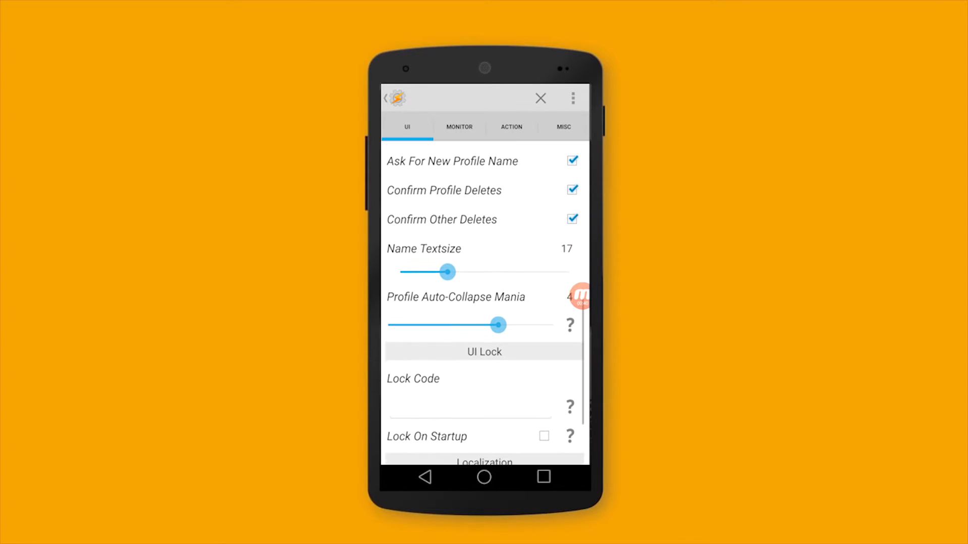
scroll("down", 3)
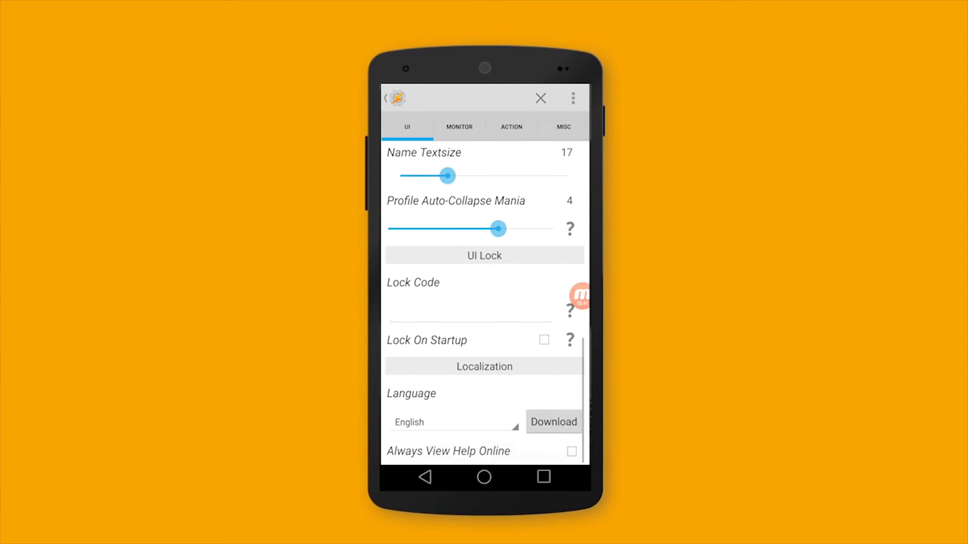
scroll("down", 3)
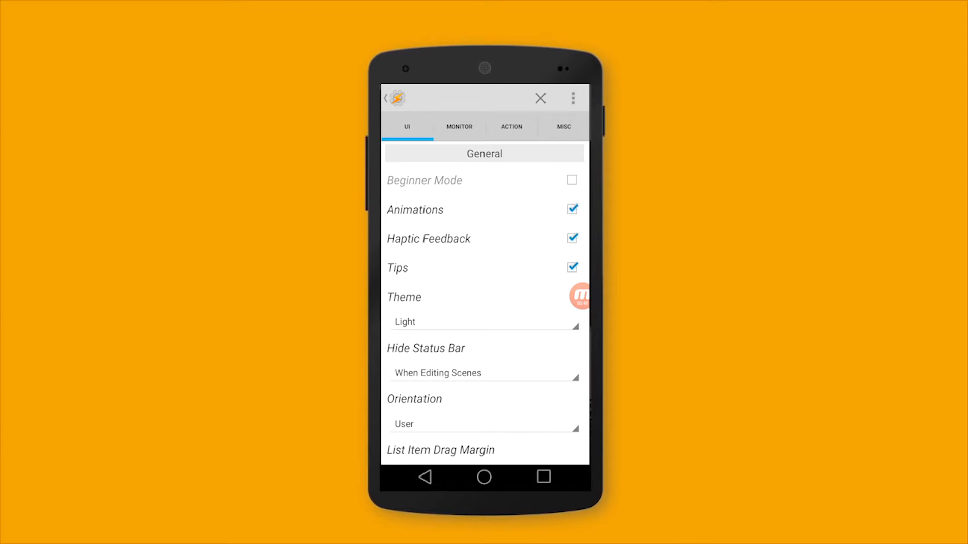
Look through the Monitor and Action preference pages, ending on the Misc page
left_click(458, 127)
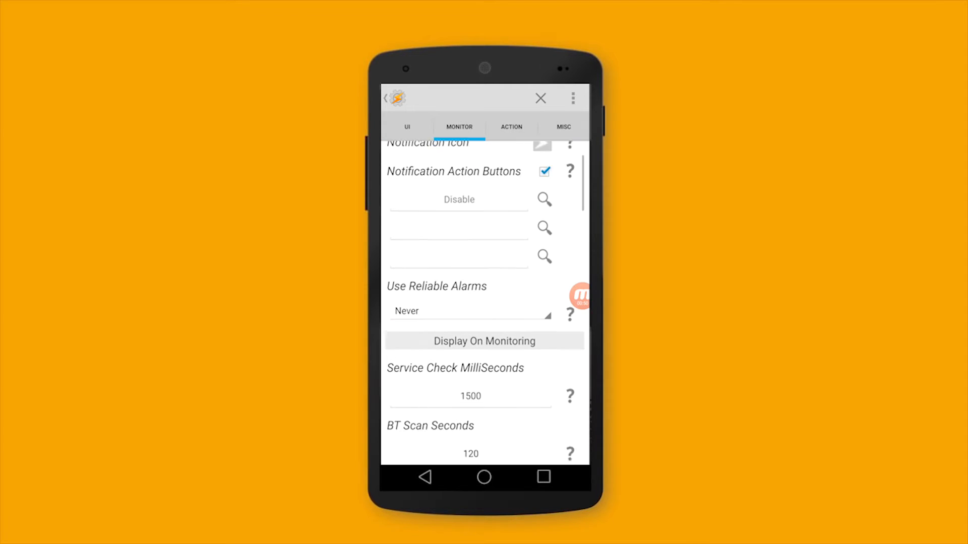
scroll("down", 3)
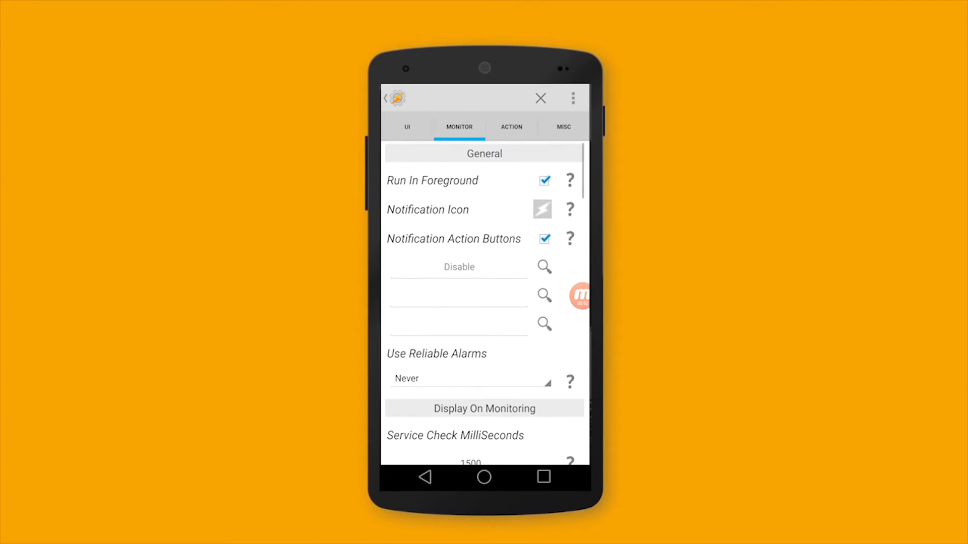
left_click(511, 127)
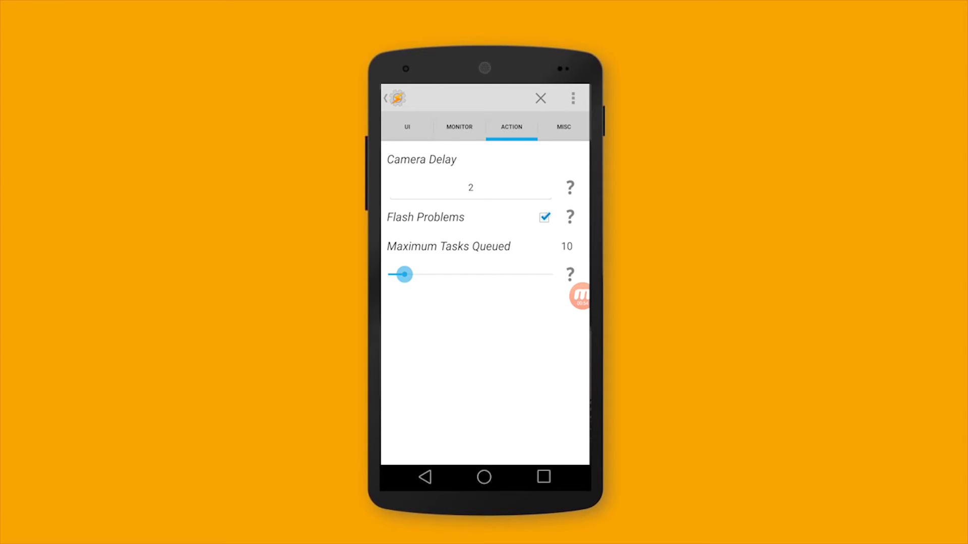
left_click(564, 127)
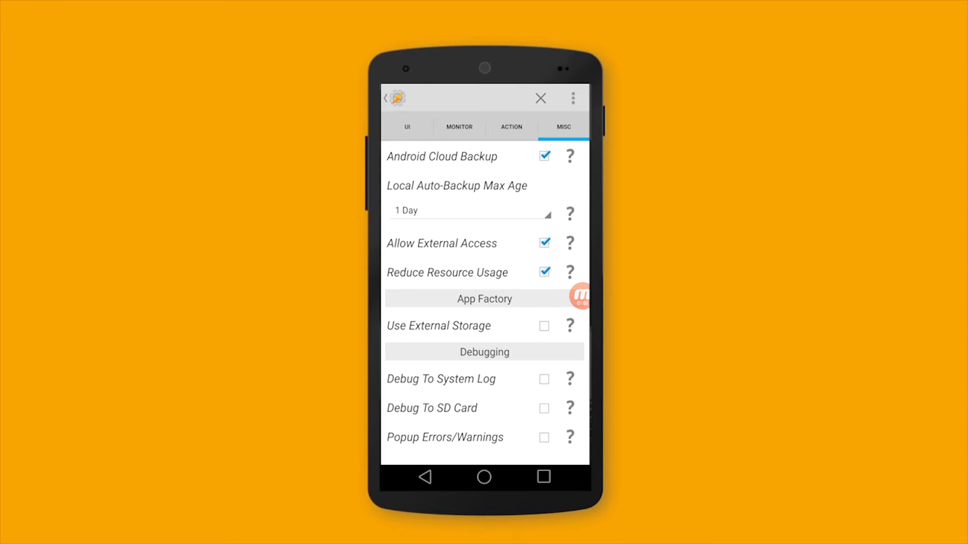
Keep local auto-backup max age at 1 Day and return to the Profiles screen
left_click(469, 211)
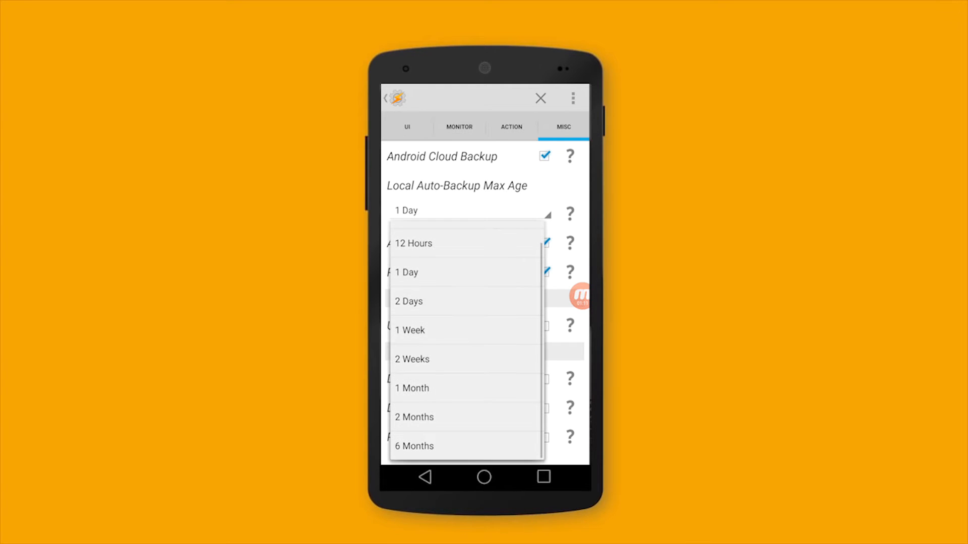
left_click(406, 272)
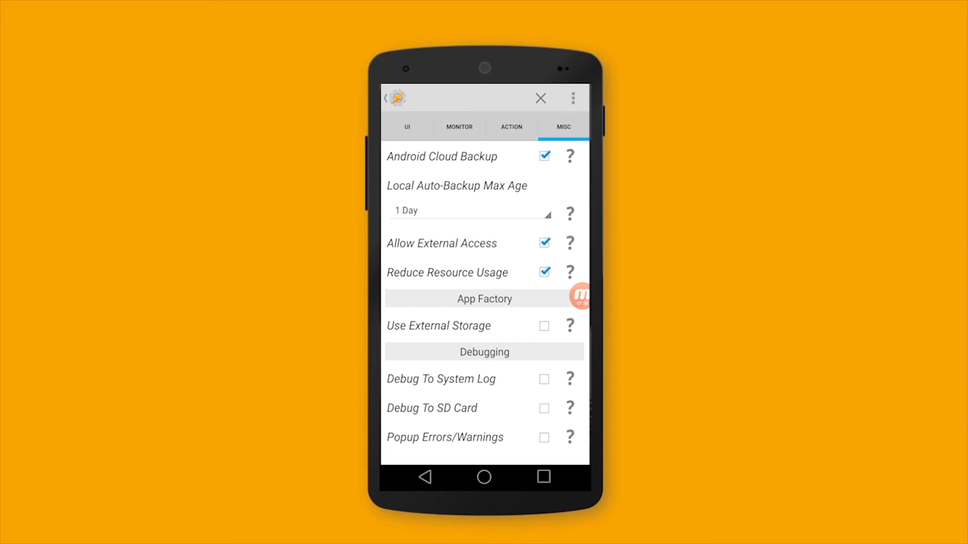
left_click(407, 126)
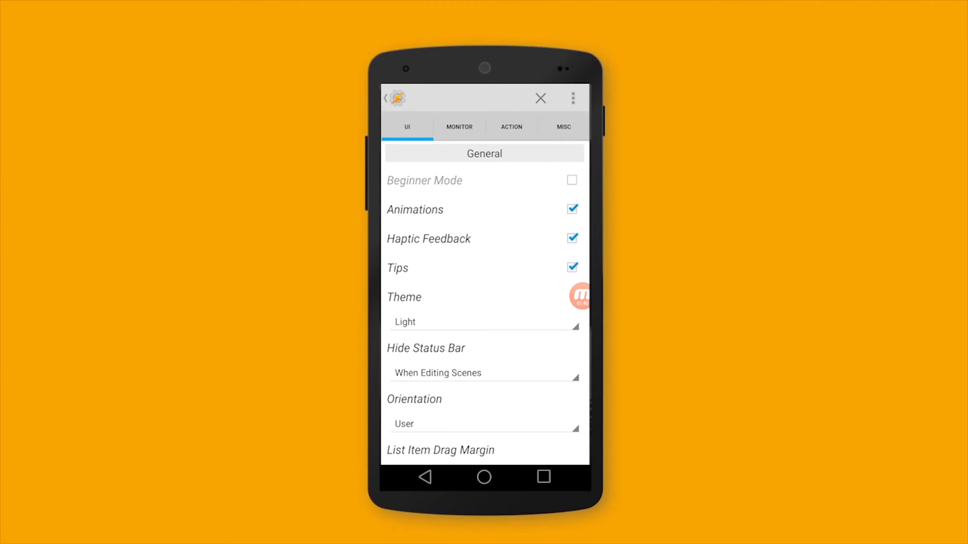
left_click(540, 98)
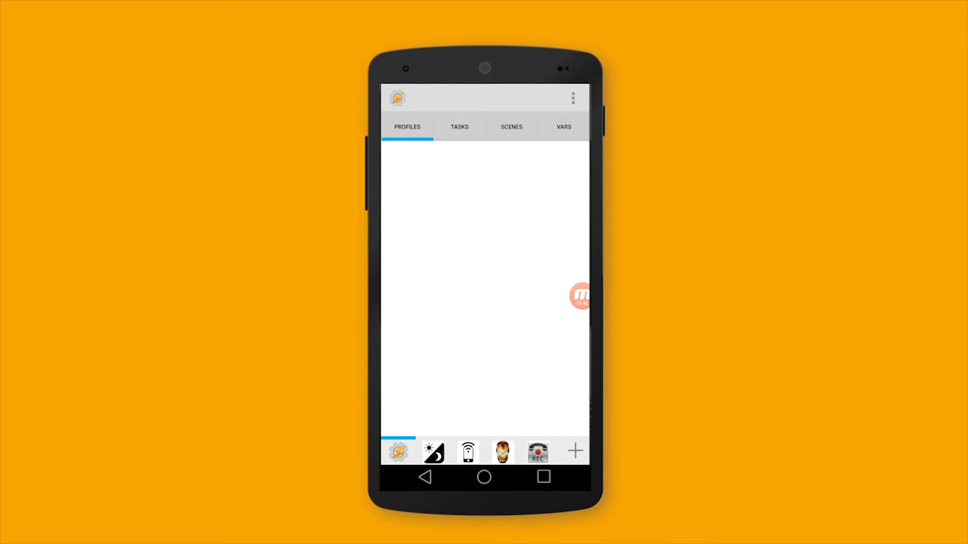
Leave Tasker for the home screen and open Android Settings' Security section
left_click(484, 477)
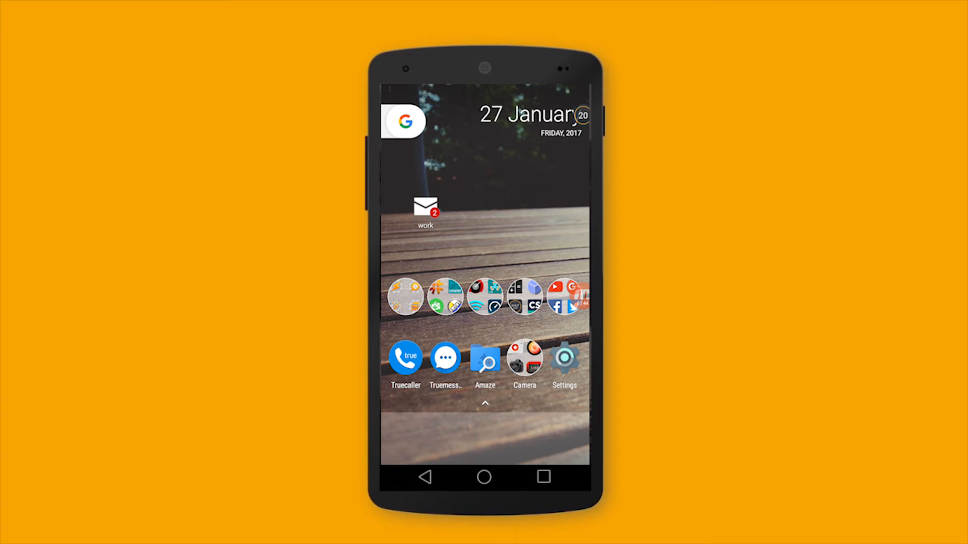
left_click(564, 360)
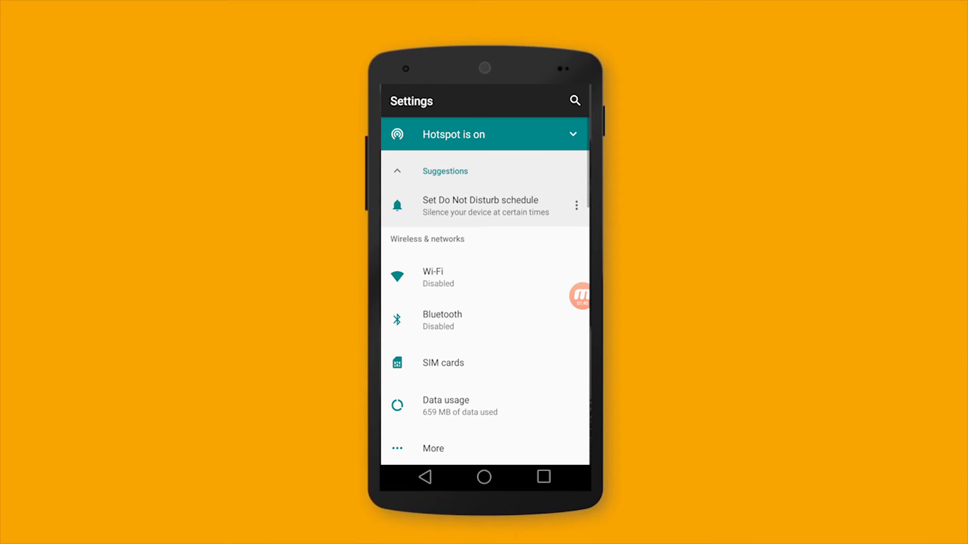
scroll("down", 3)
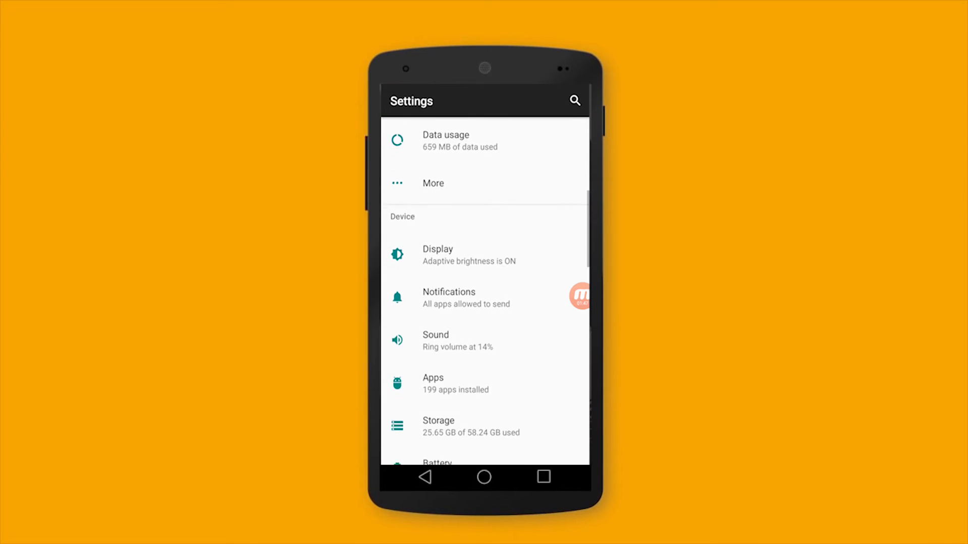
scroll("down", 3)
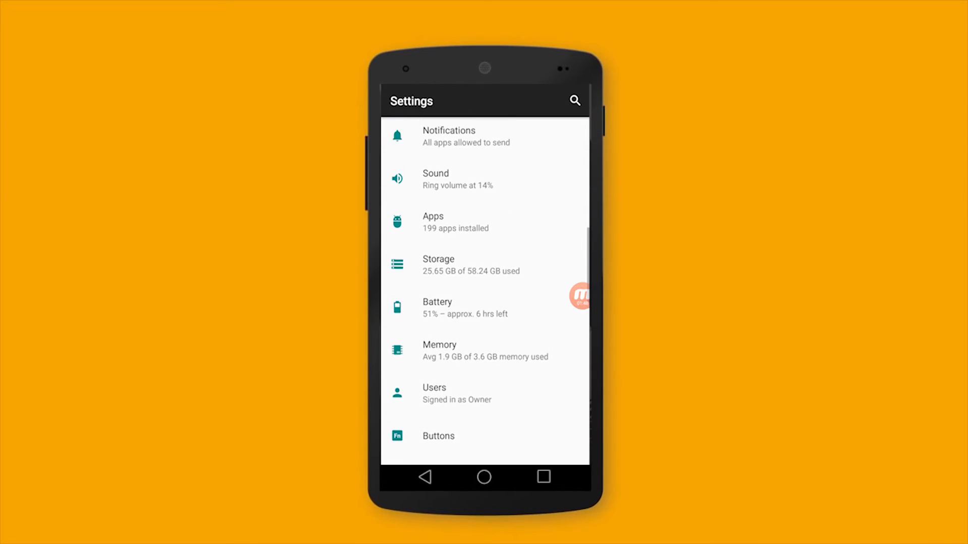
scroll("down", 3)
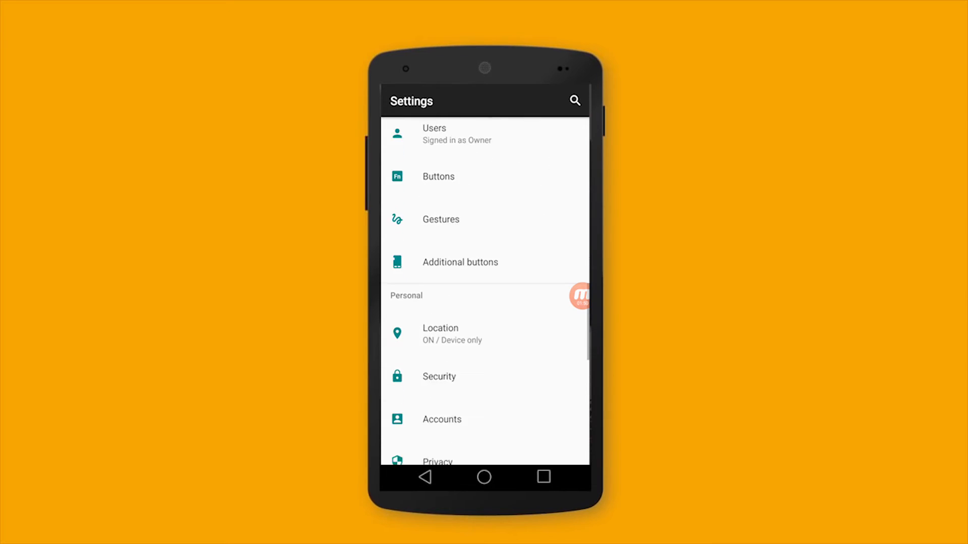
scroll("down", 3)
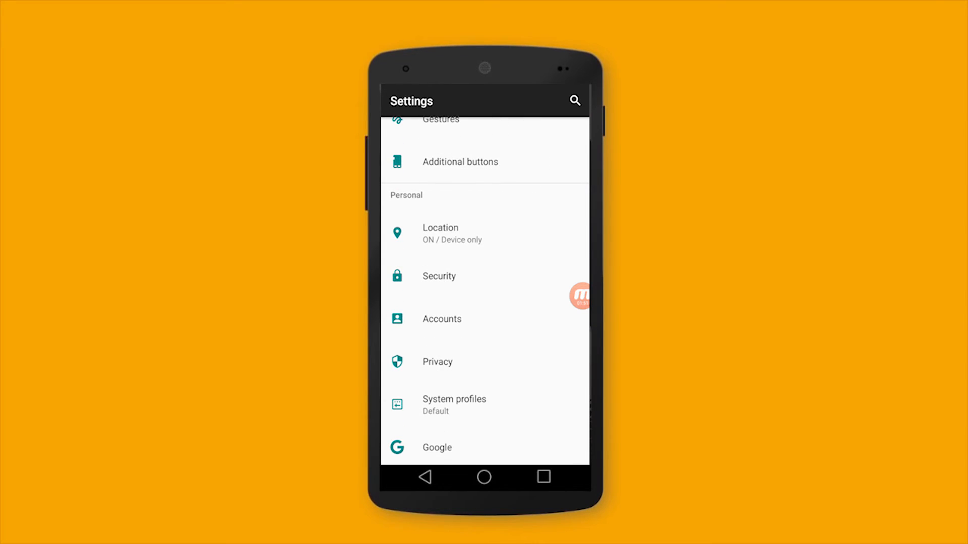
left_click(440, 276)
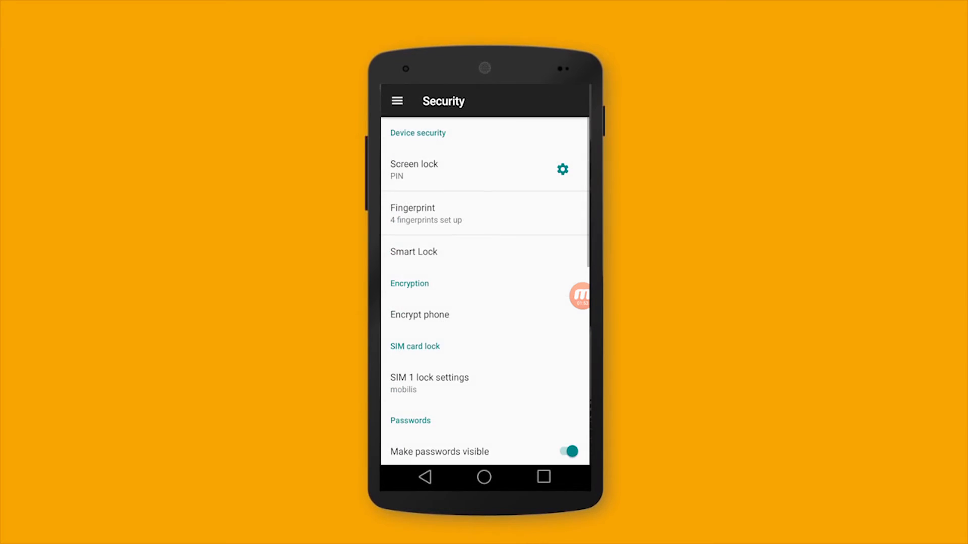
Confirm Tasker is an active device administrator, then return to the main Settings list
scroll("down", 3)
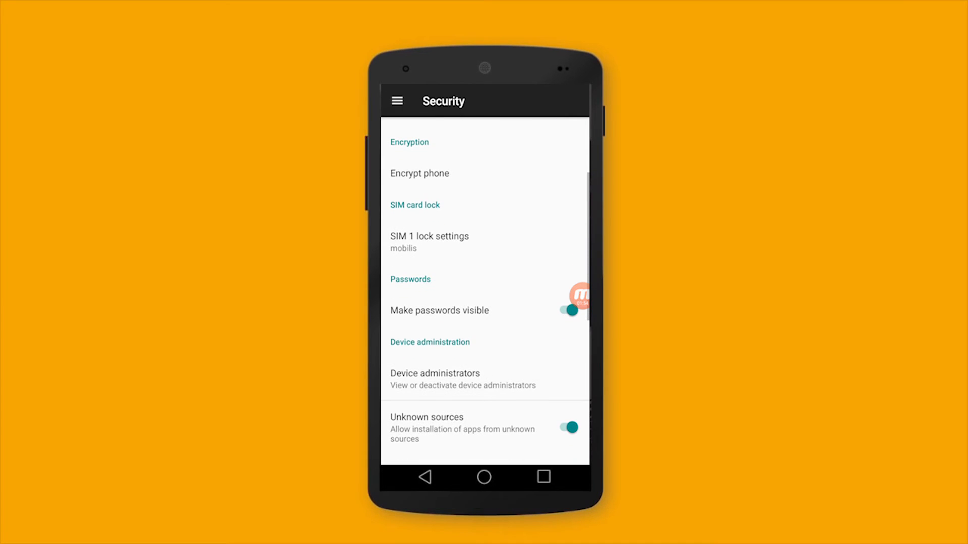
left_click(455, 379)
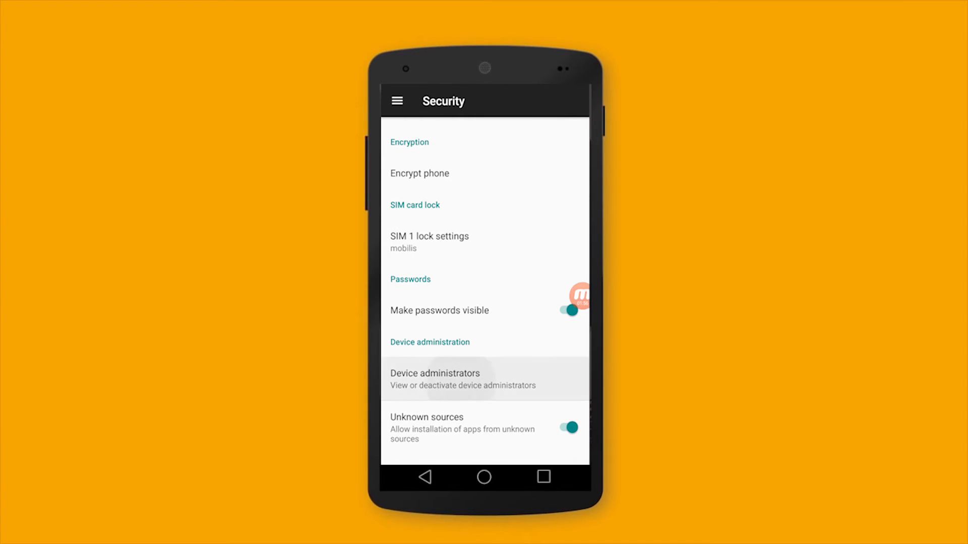
left_click(434, 379)
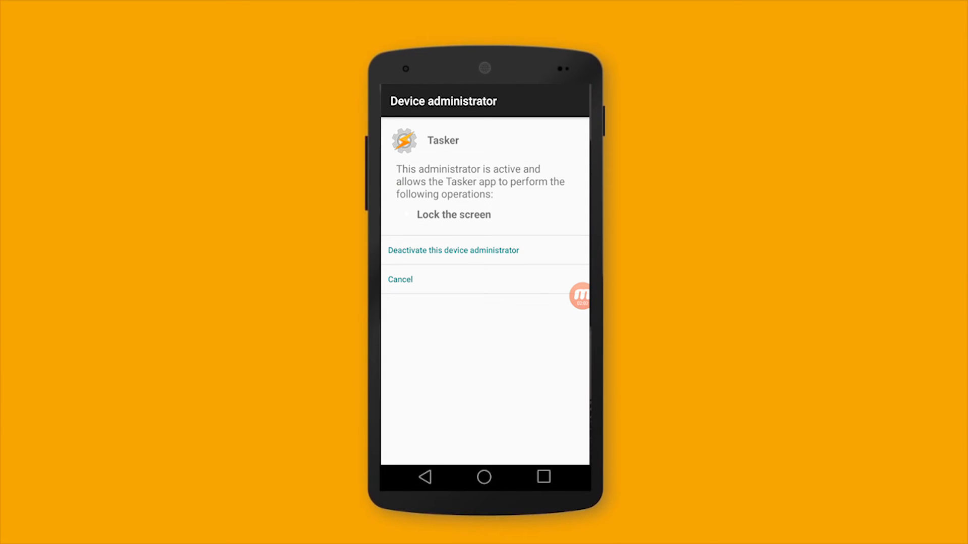
left_click(400, 280)
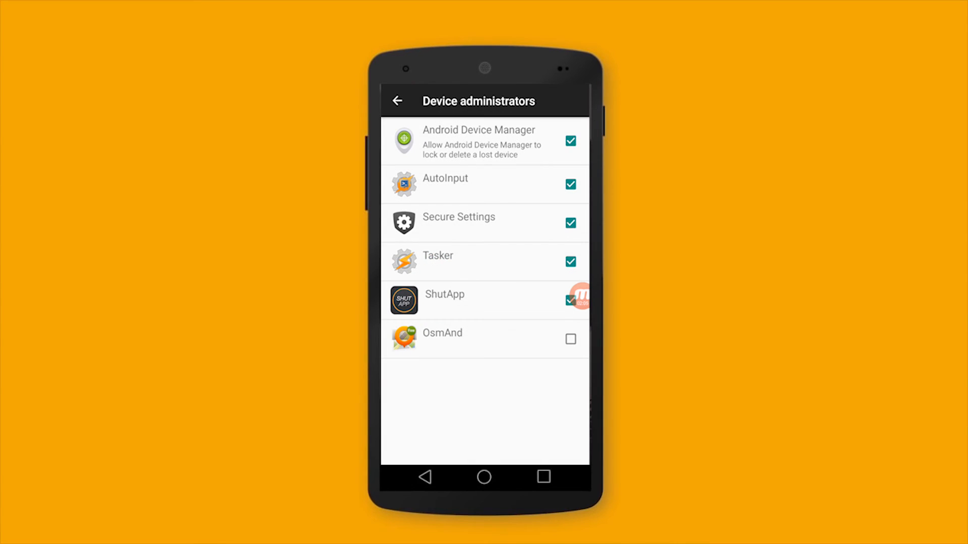
left_click(398, 101)
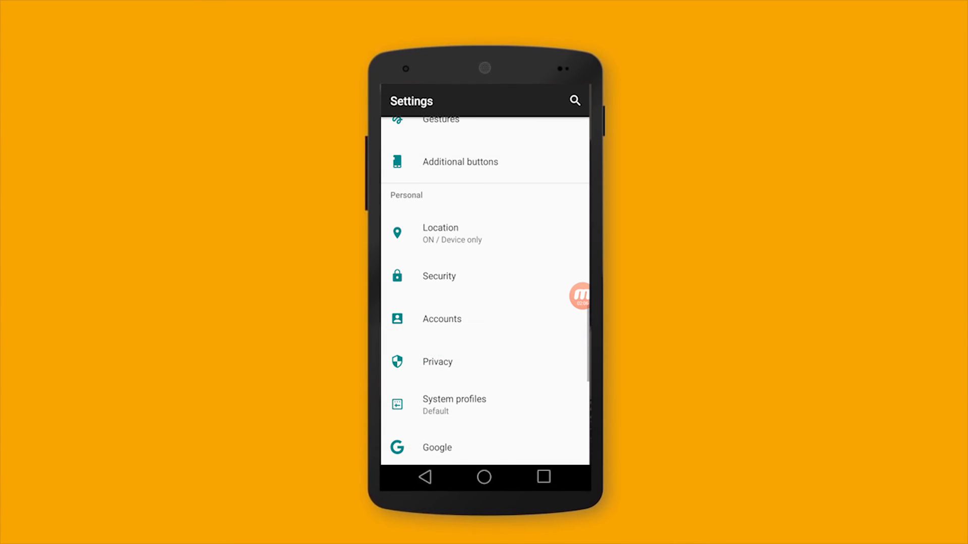
scroll("down", 3)
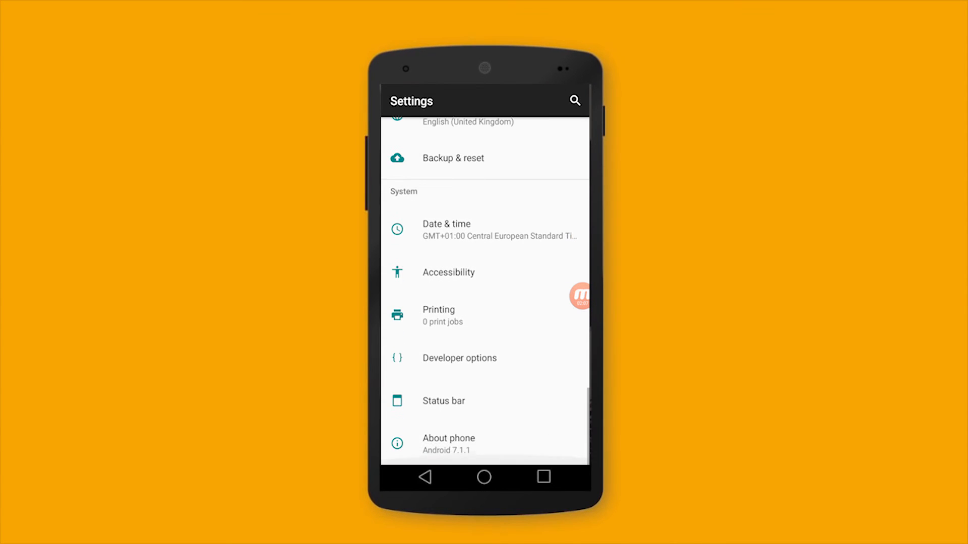
left_click(448, 272)
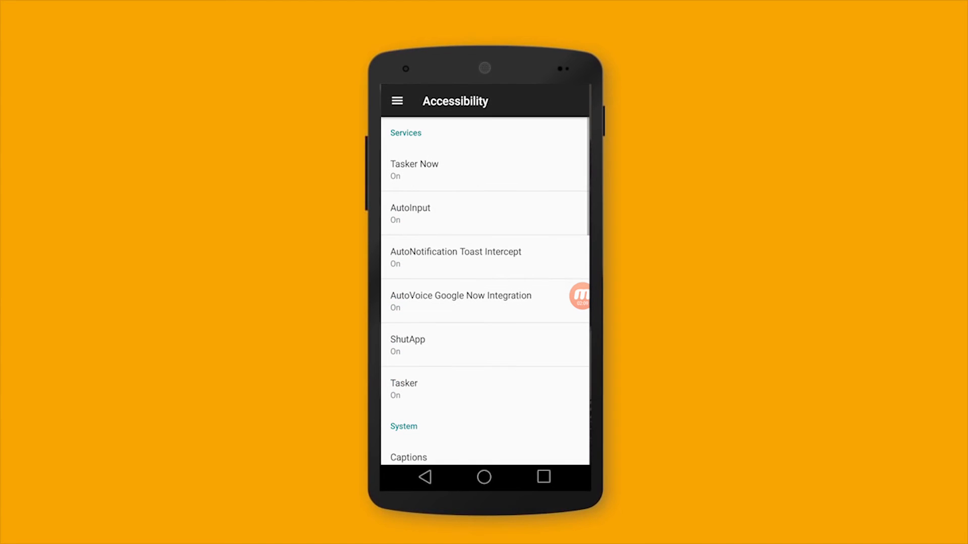
scroll("down", 3)
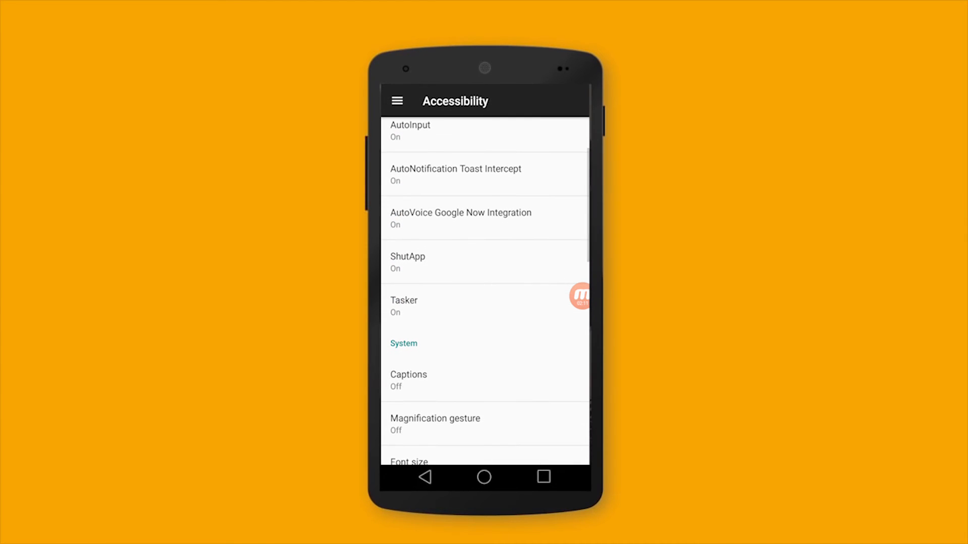
left_click(404, 305)
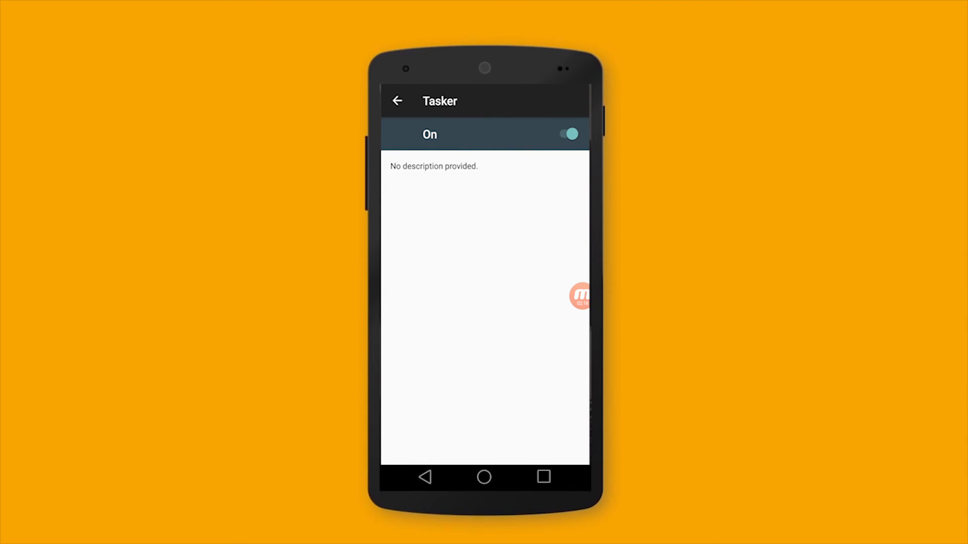
left_click(400, 101)
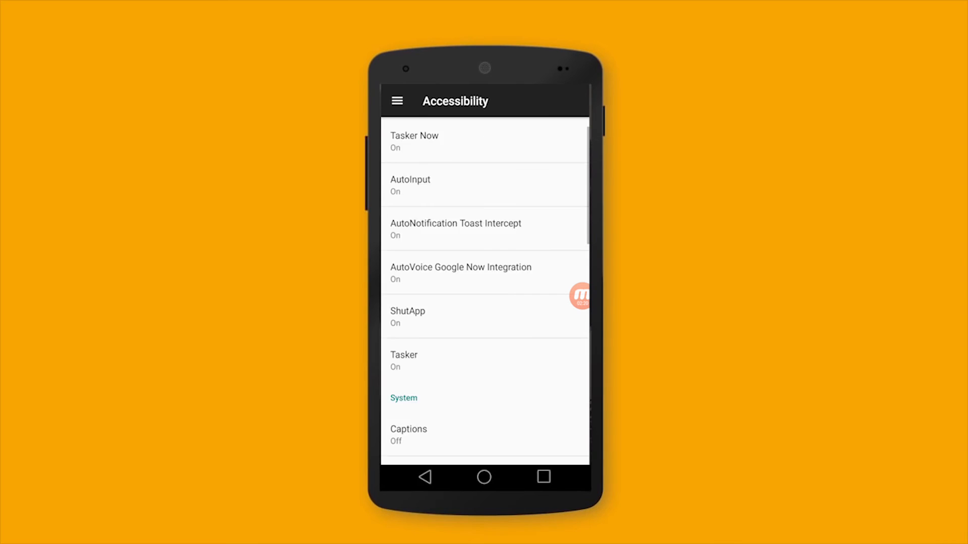
scroll("down", 3)
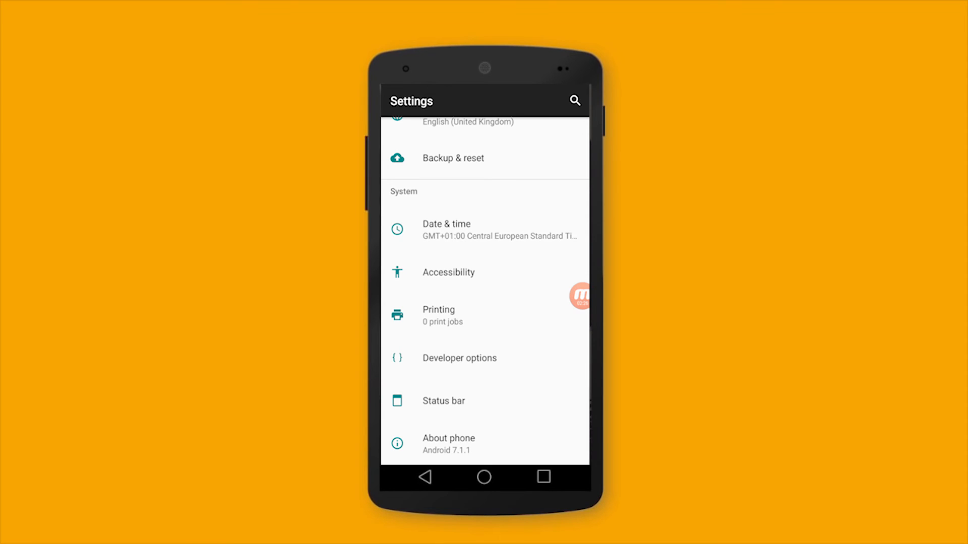
scroll("up", 3)
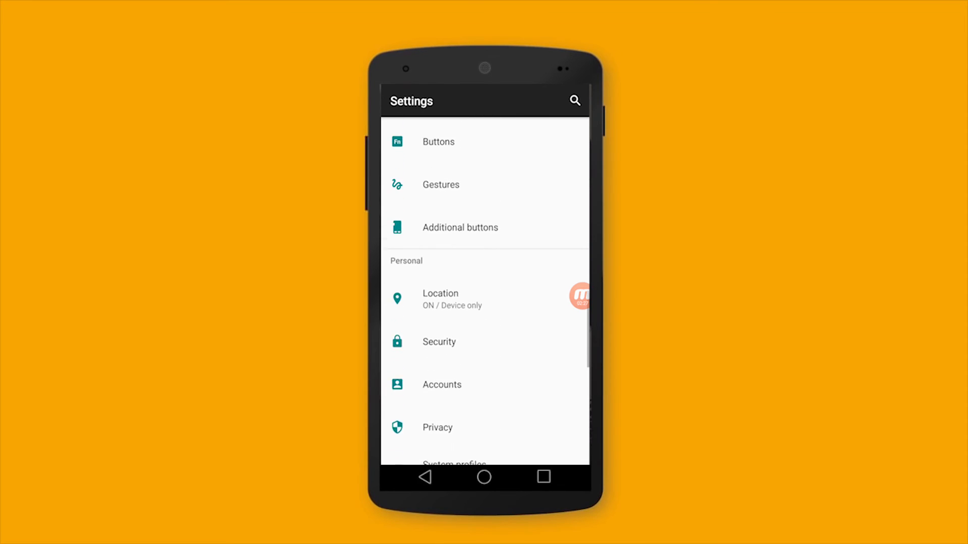